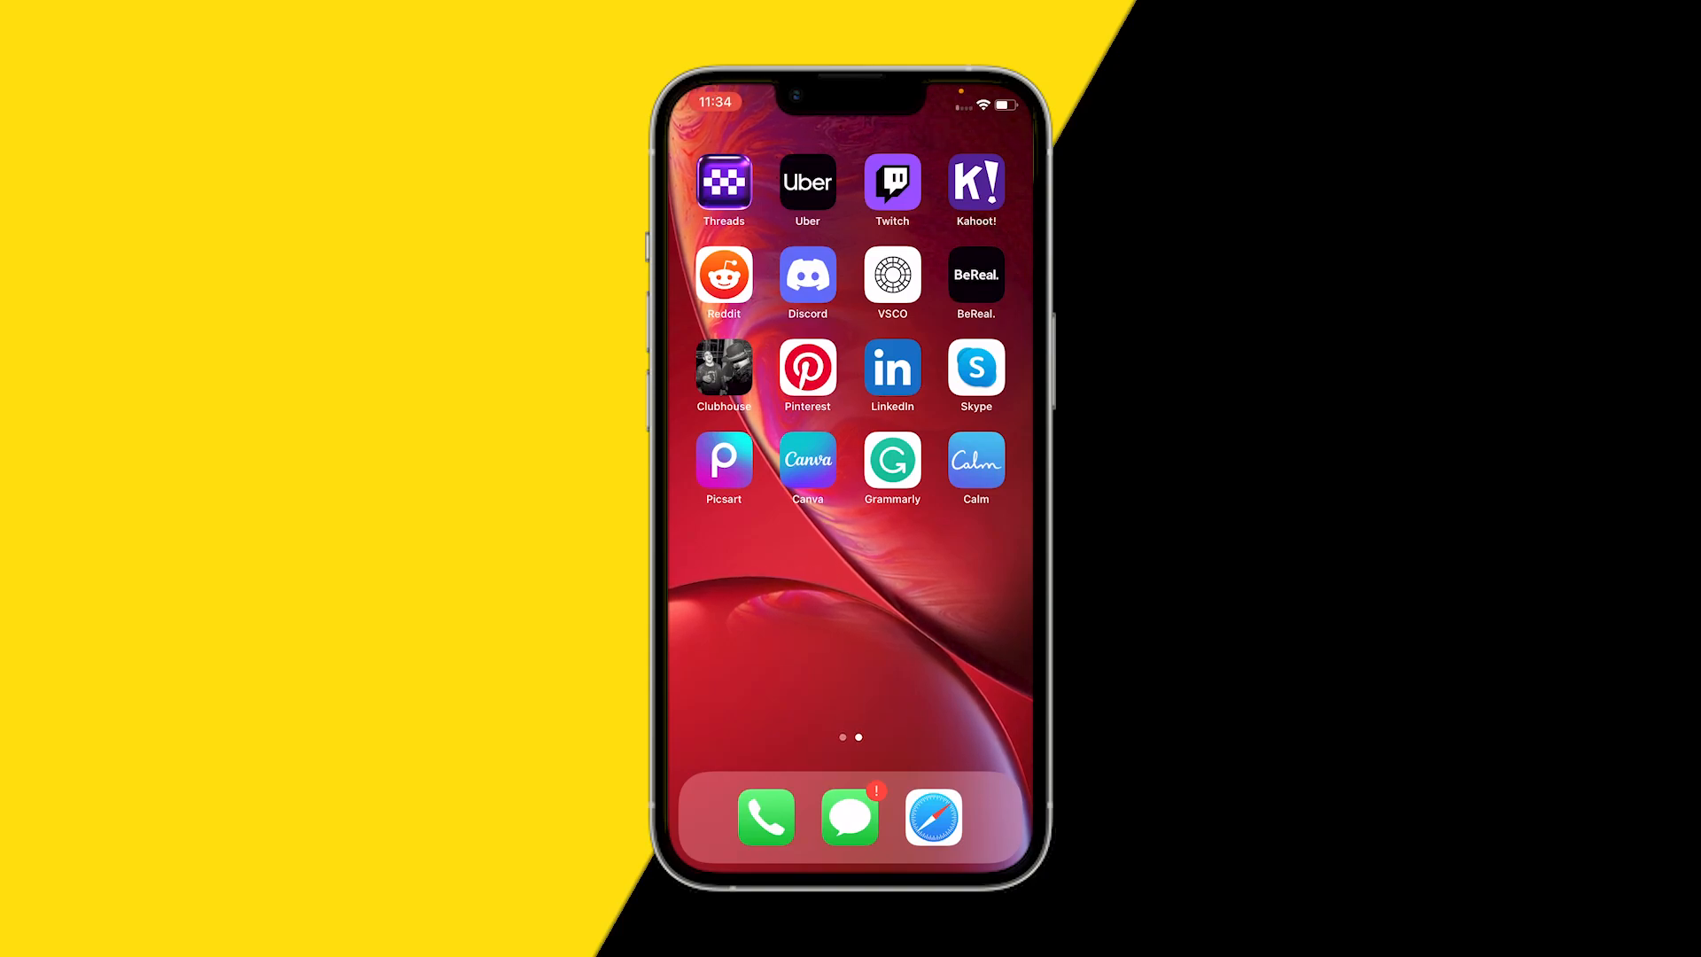
Switch to the Home Screen page holding App Store and Settings
left_click(808, 459)
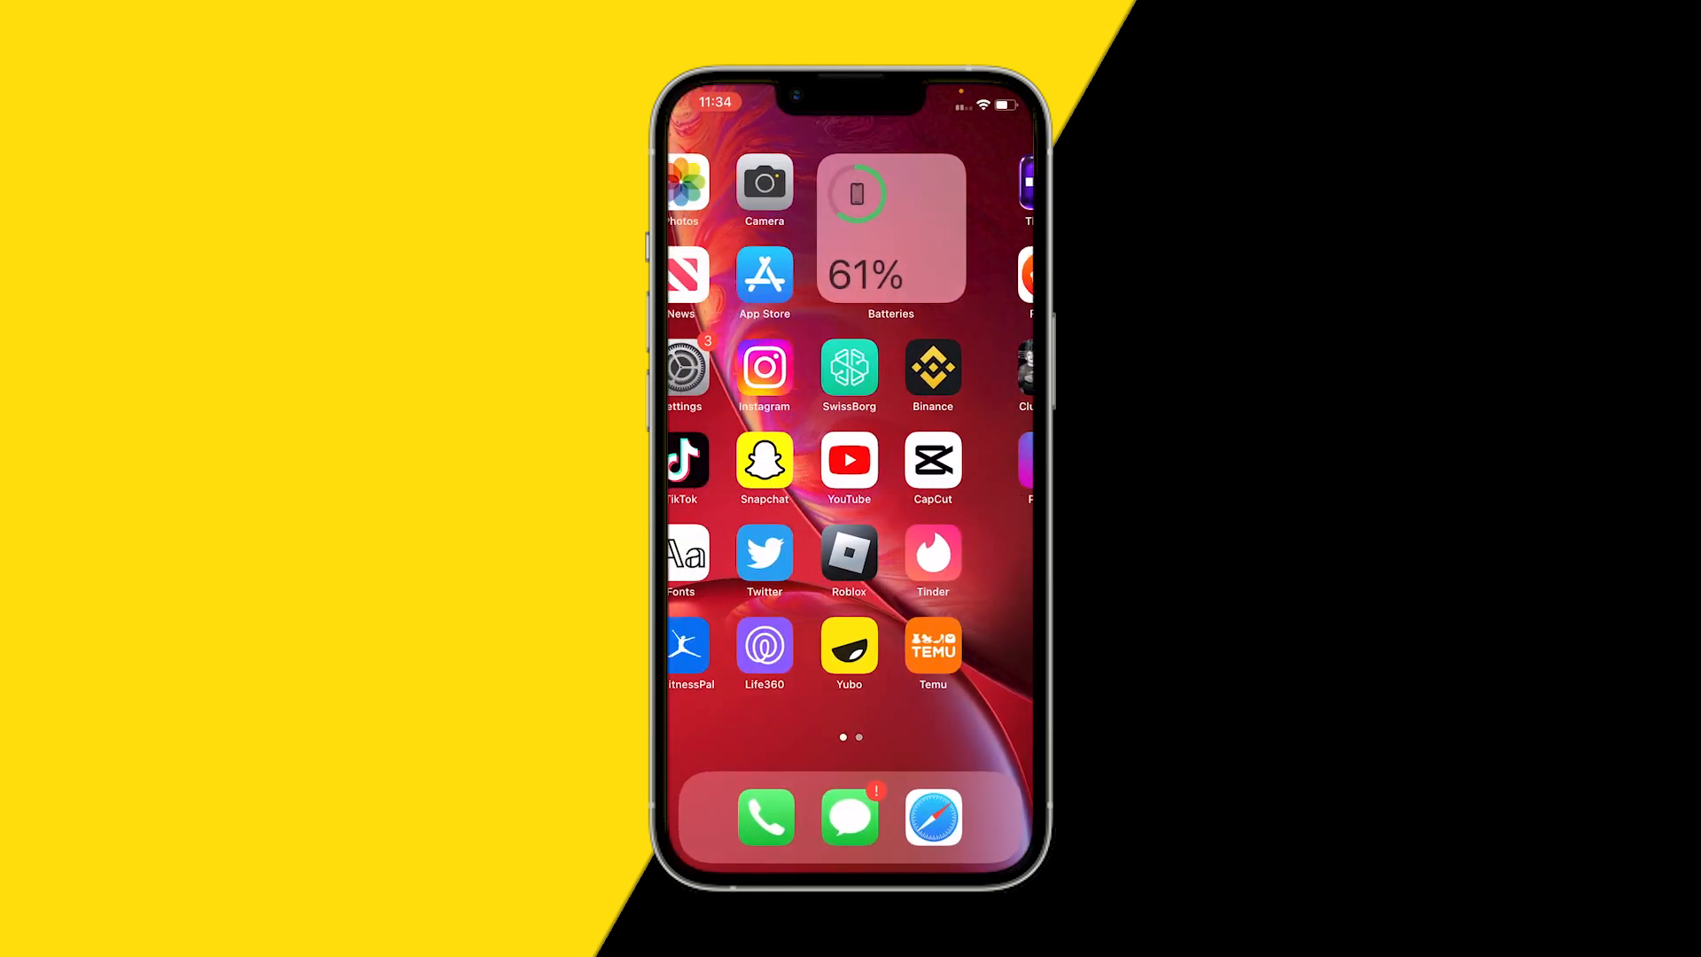
Search App Store for 'canva' and confirm the Canva app shows OPEN
left_click(763, 275)
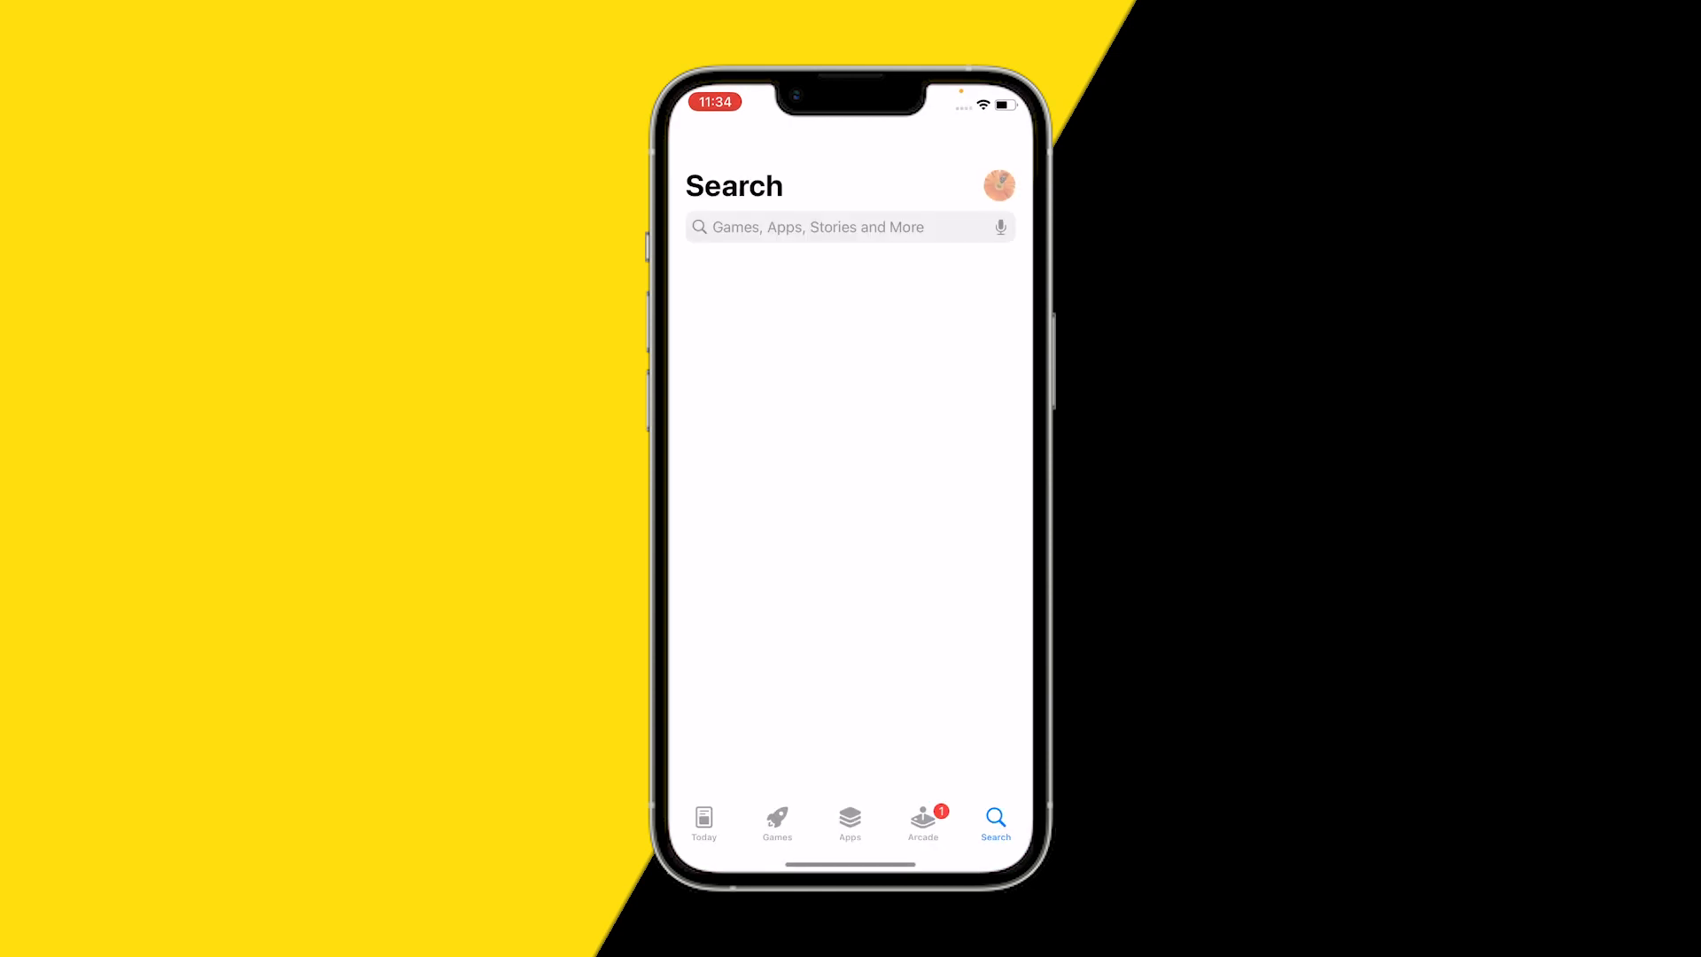
type("canva")
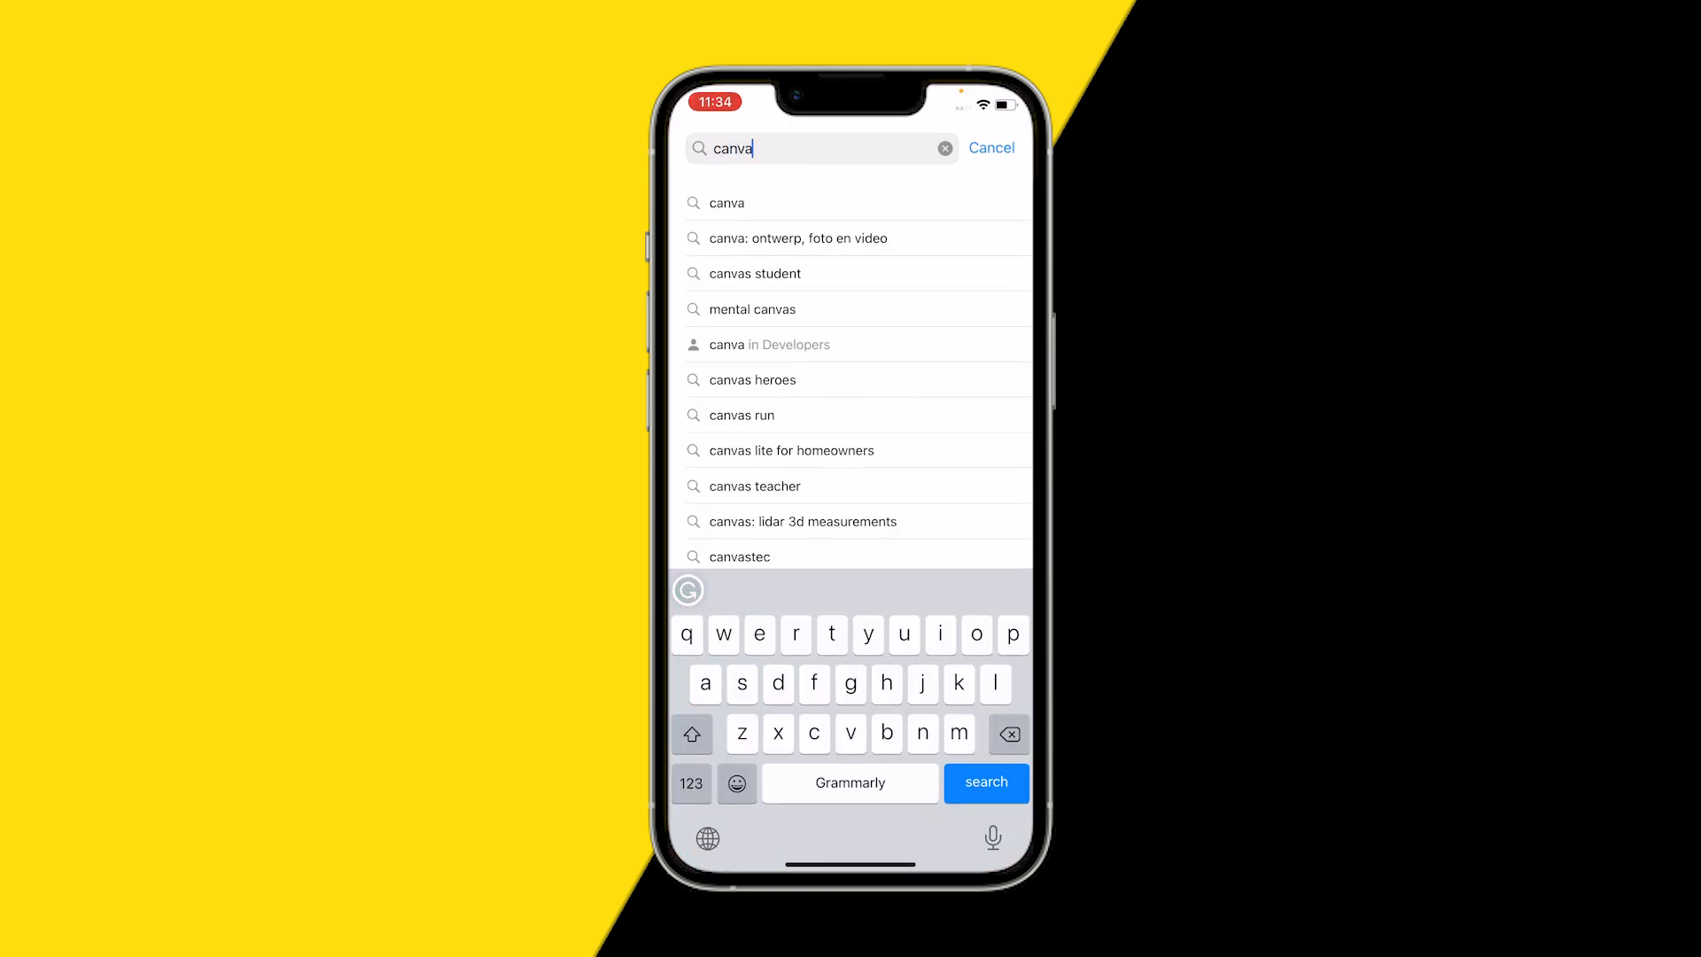
left_click(984, 781)
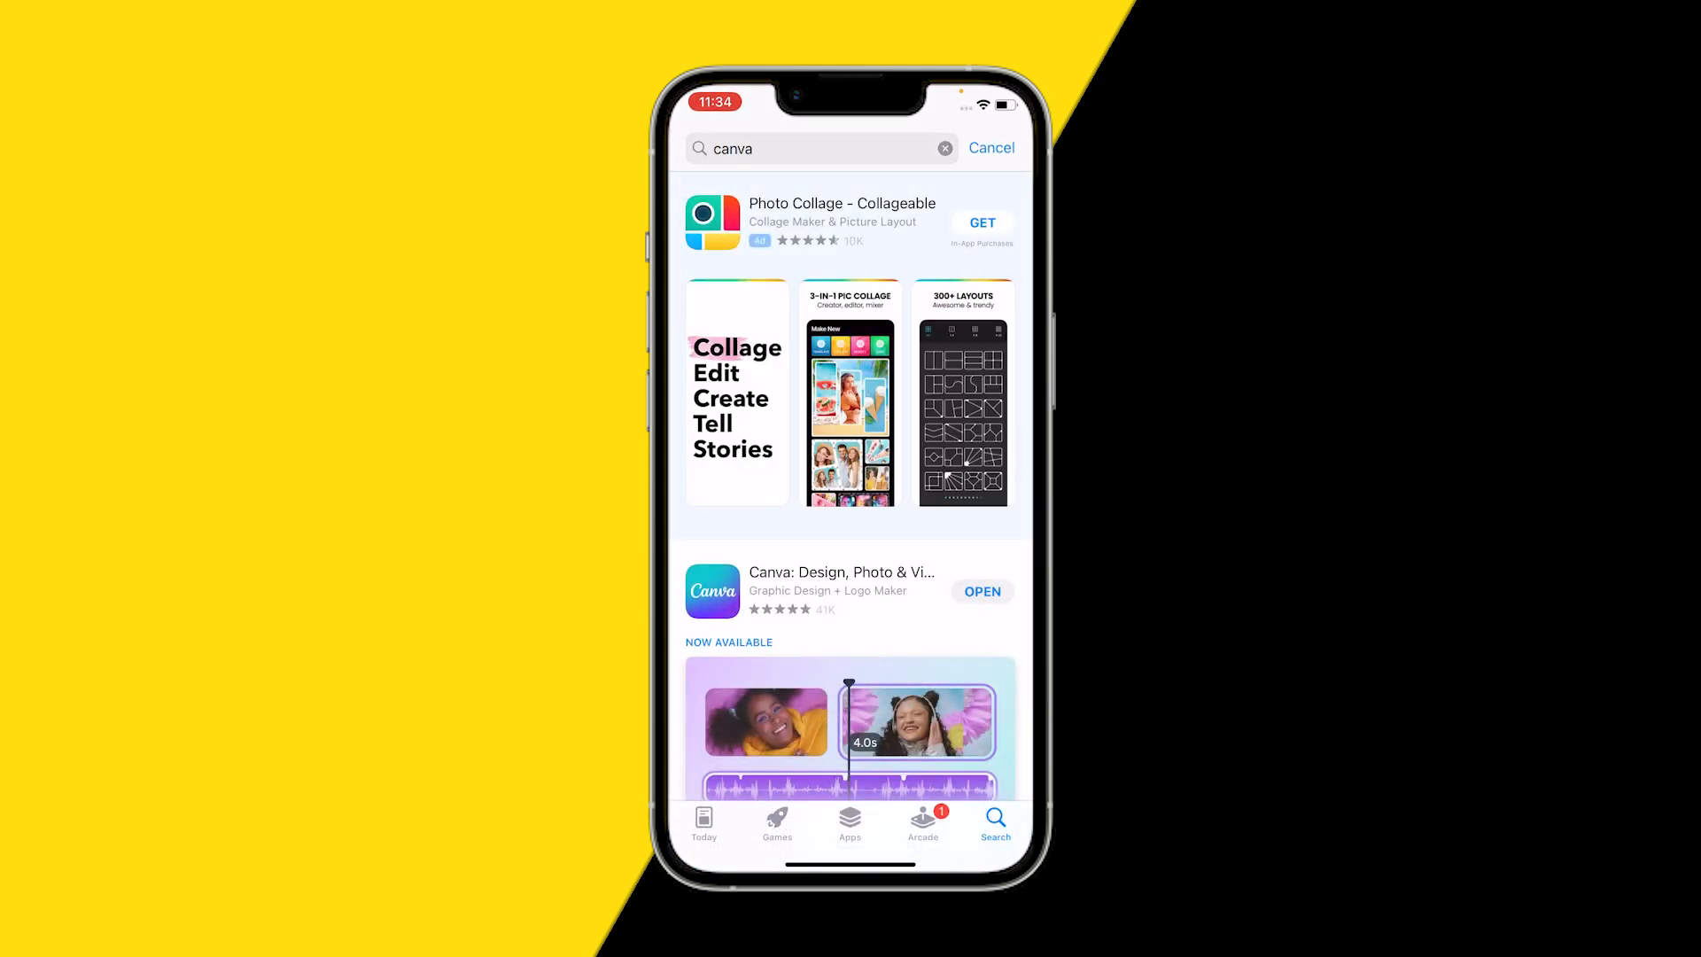
left_click(840, 572)
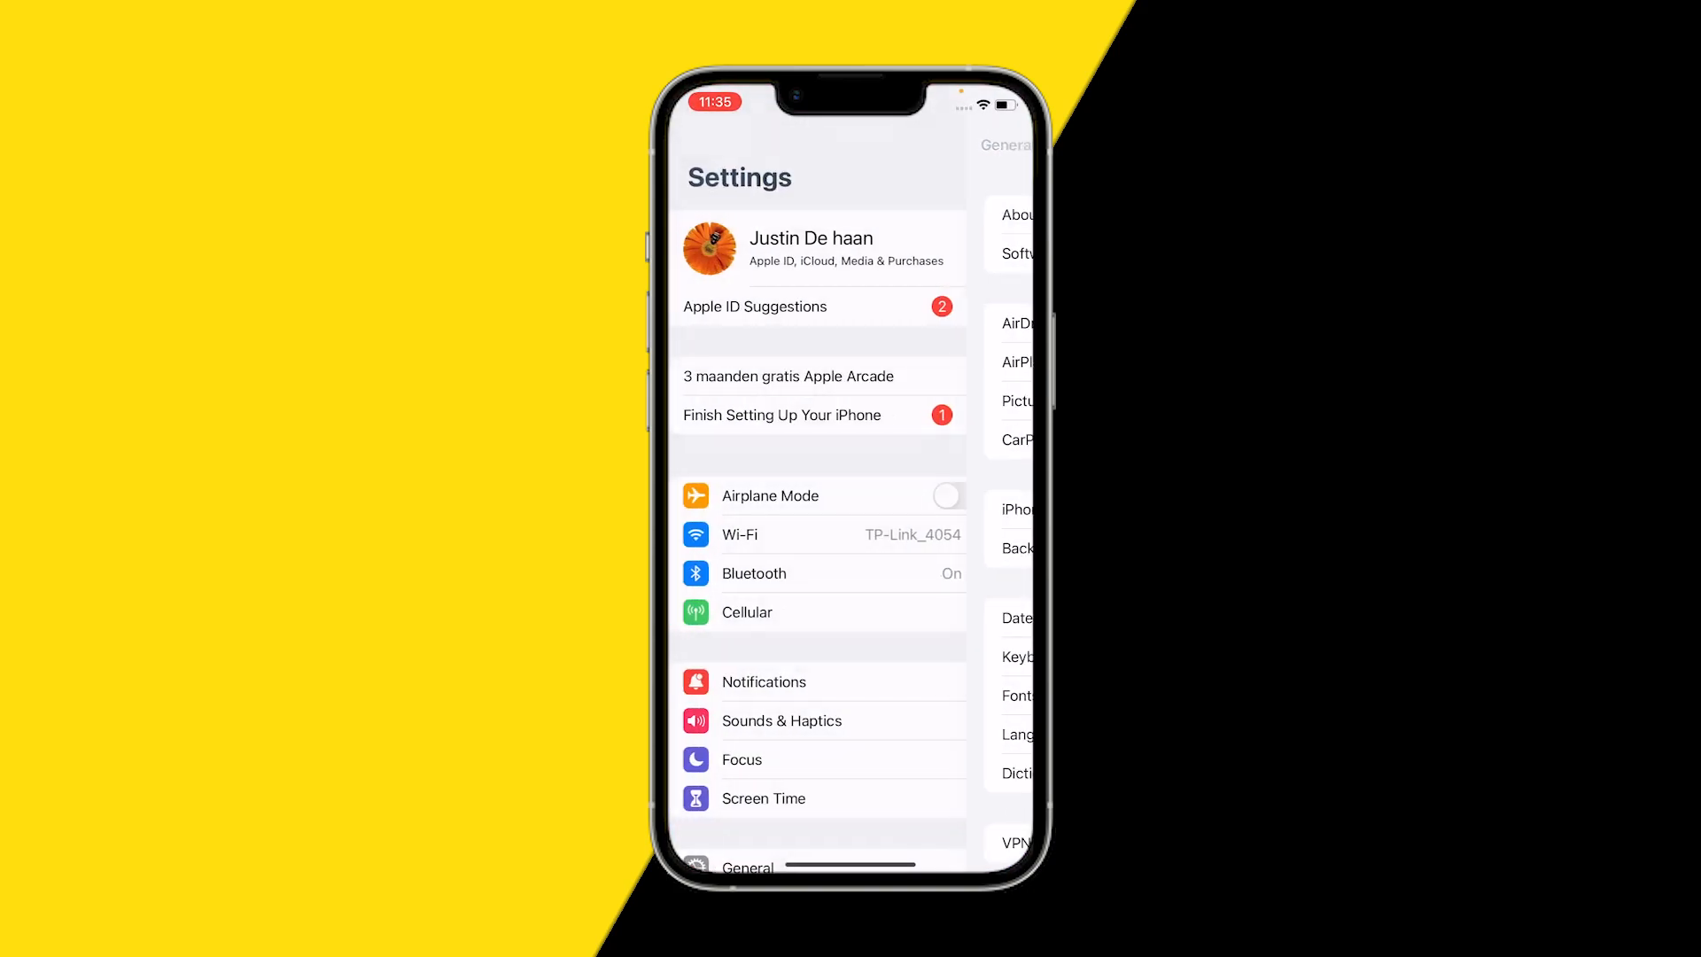
View Software Update showing iOS 16.5.1 available, then return to General
left_click(747, 867)
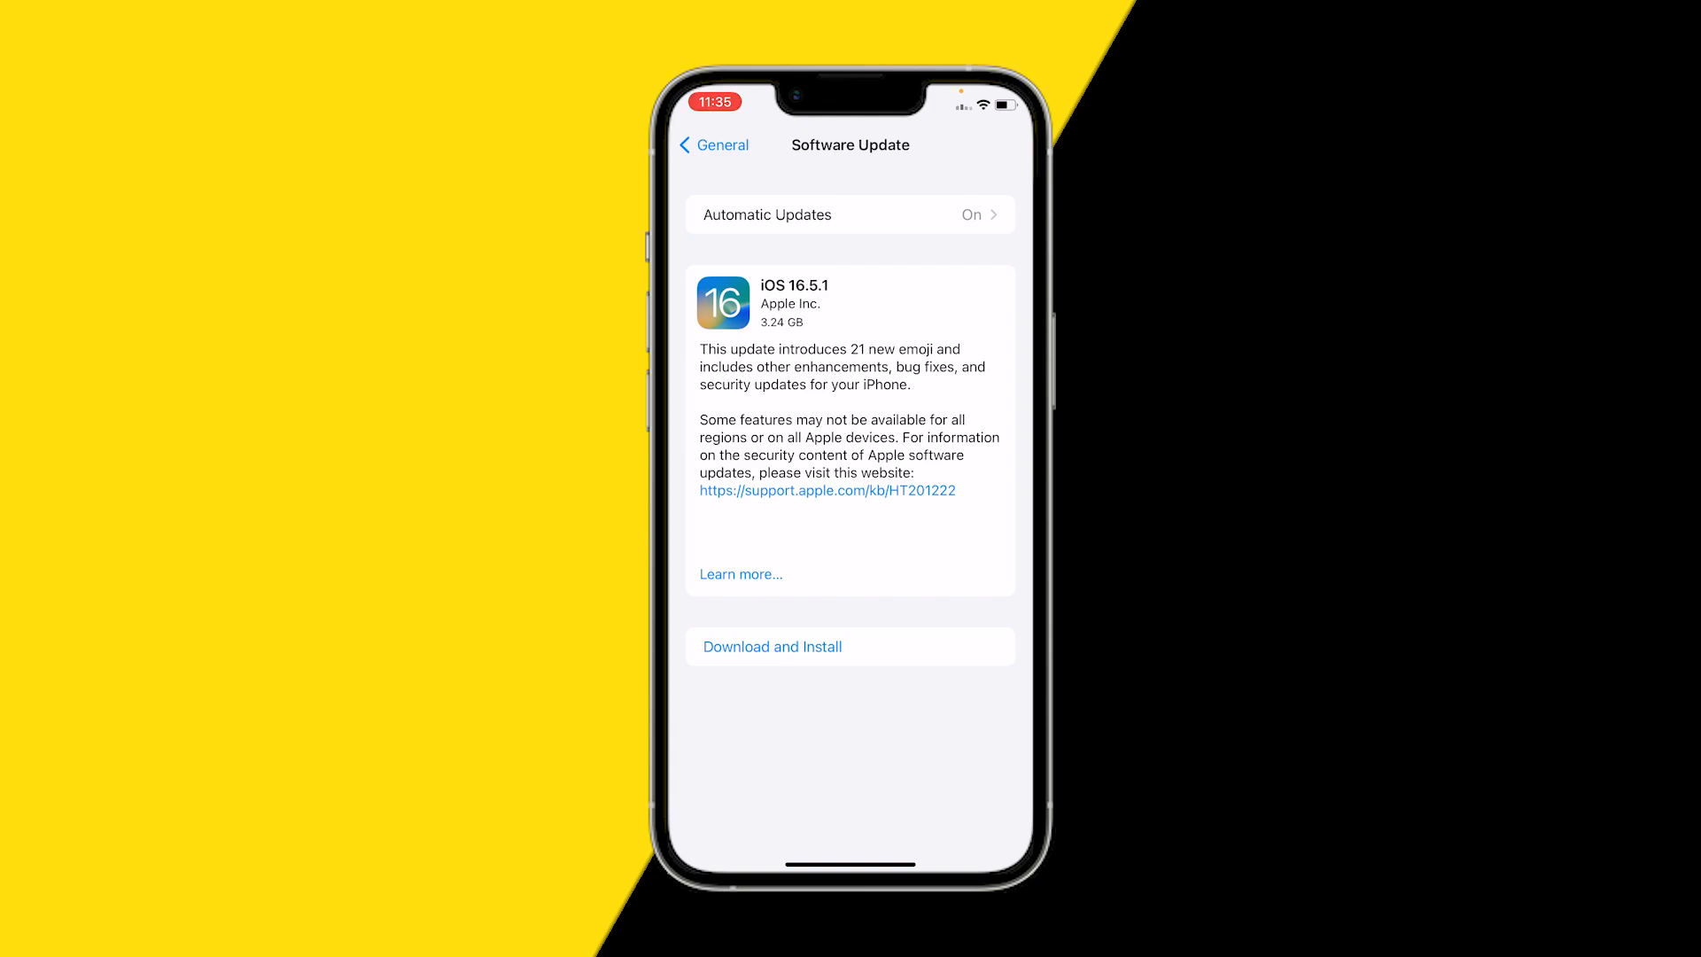
left_click(712, 143)
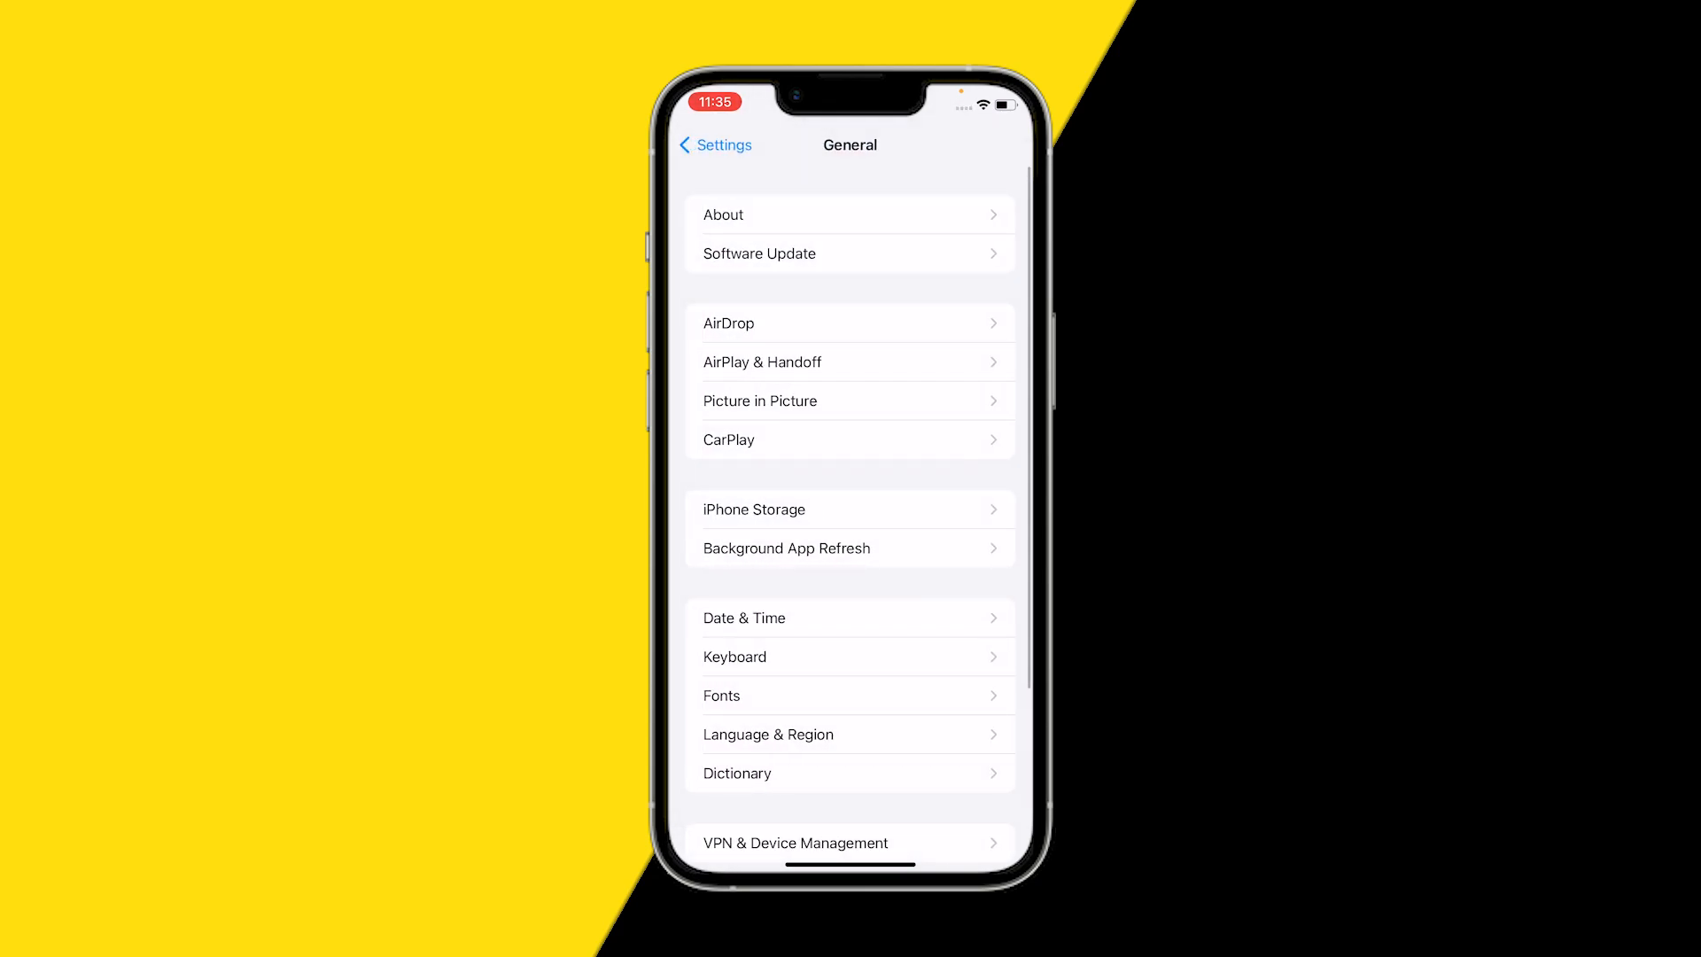
View iPhone Storage (23.2 GB of 64 GB used) and scroll to Canva in the app list
left_click(714, 144)
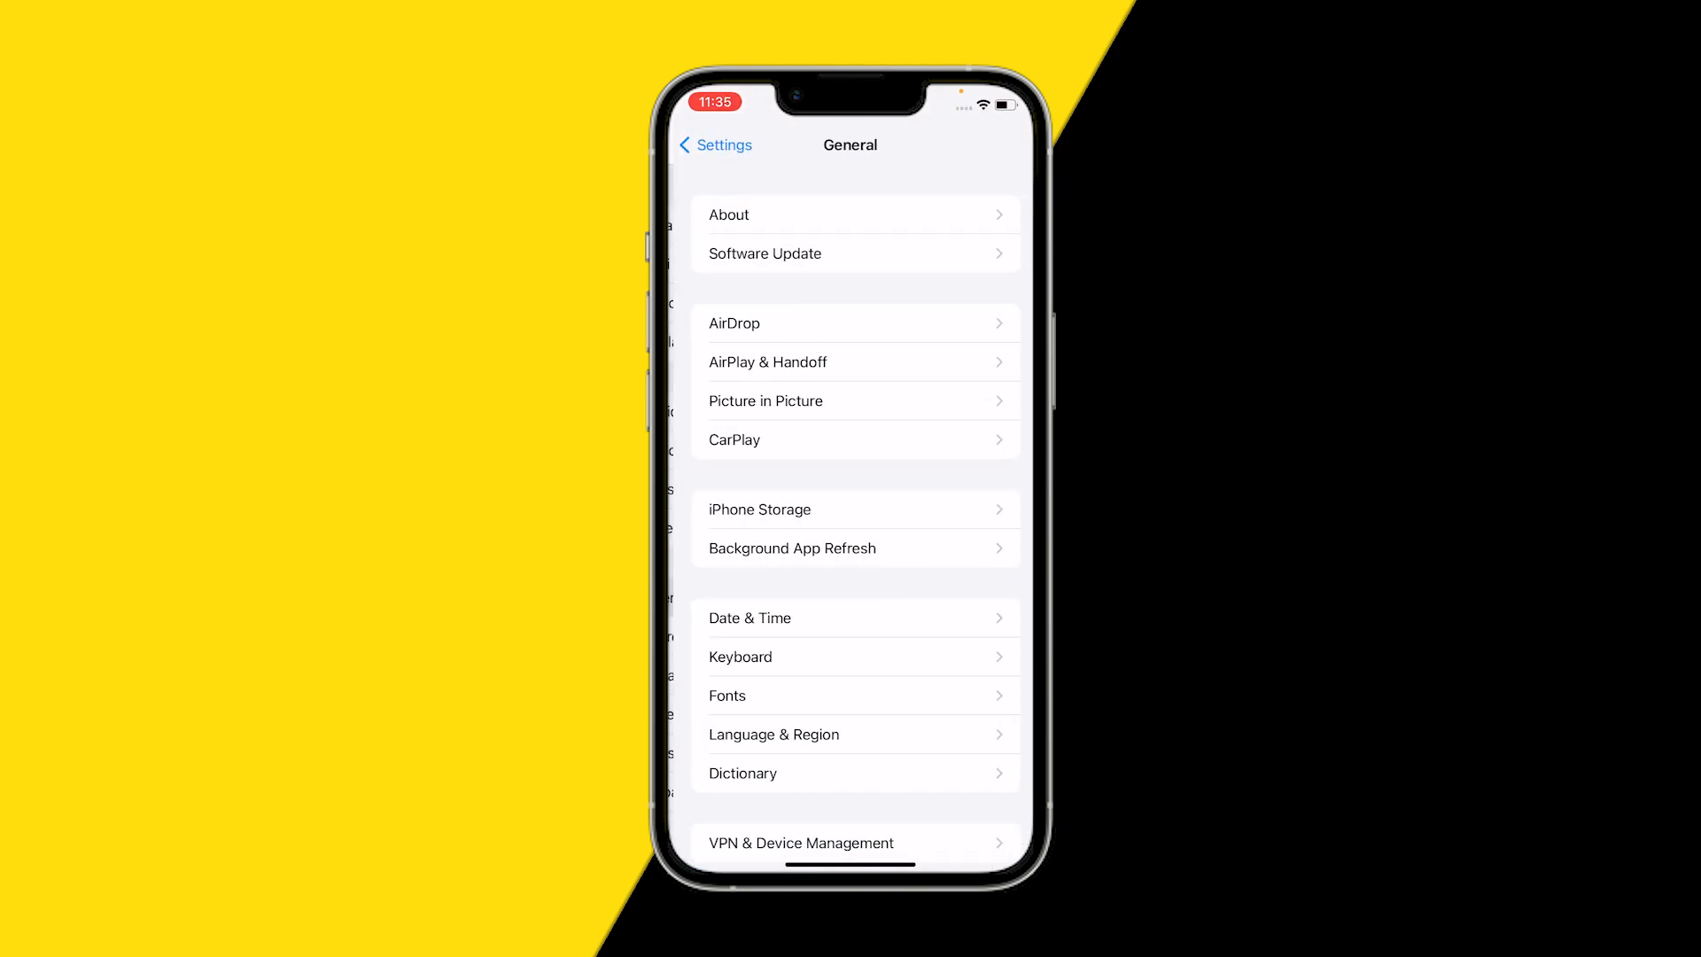
left_click(760, 509)
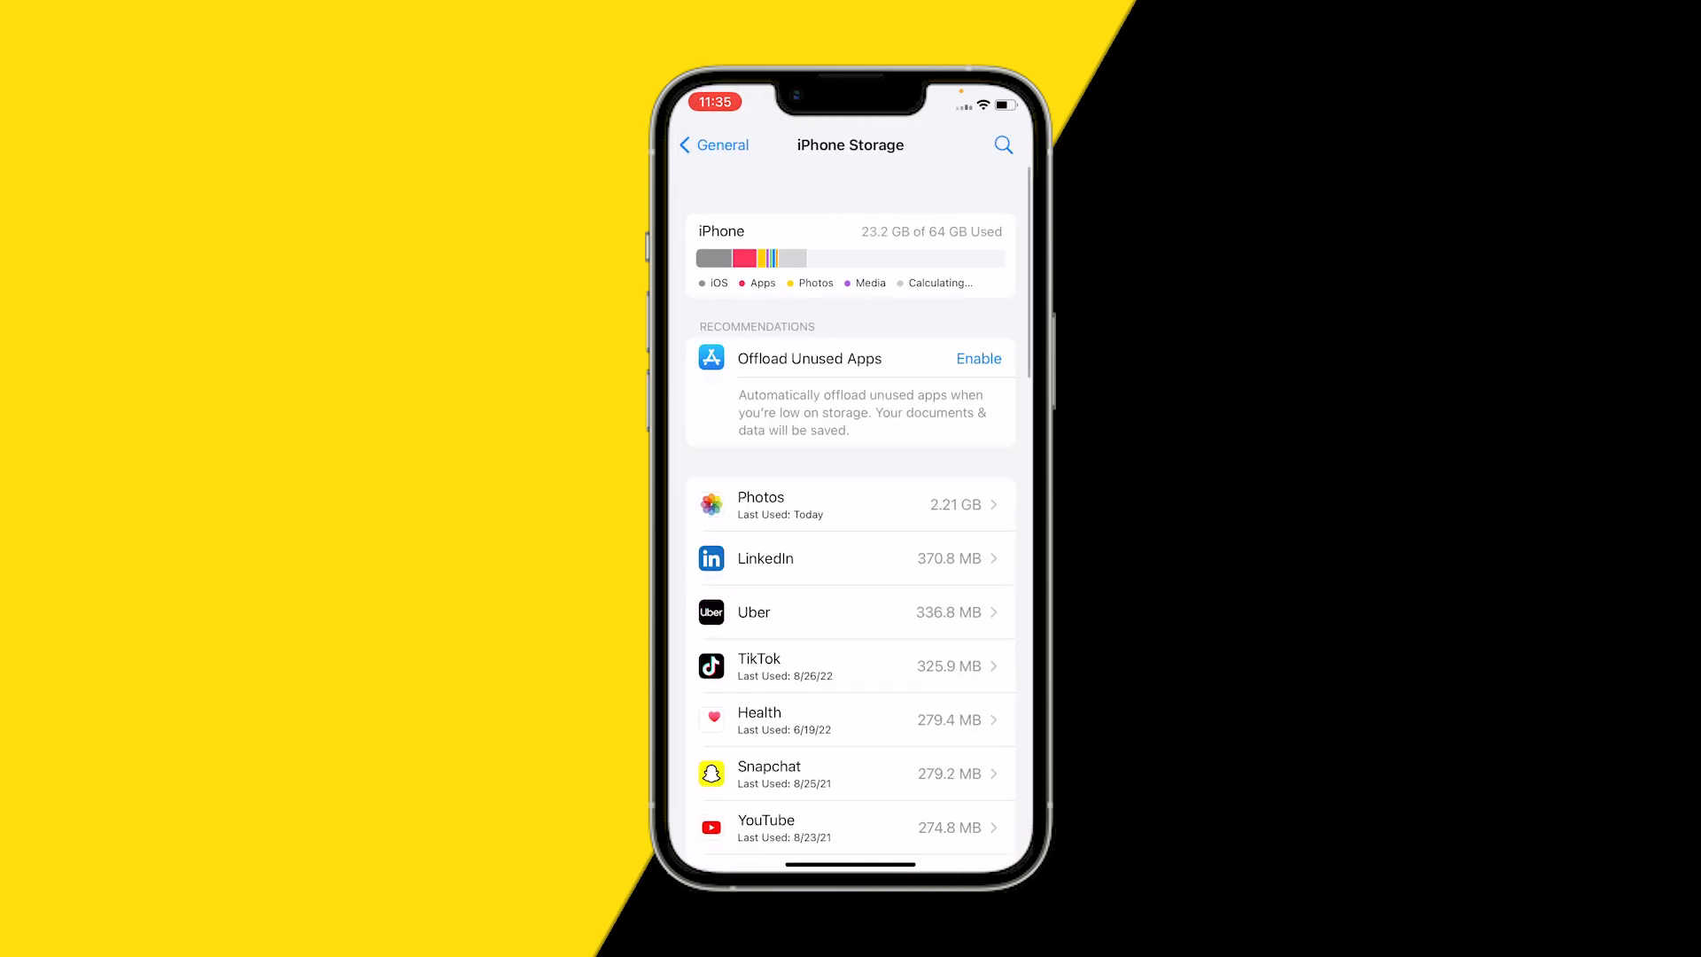
scroll("down", 3)
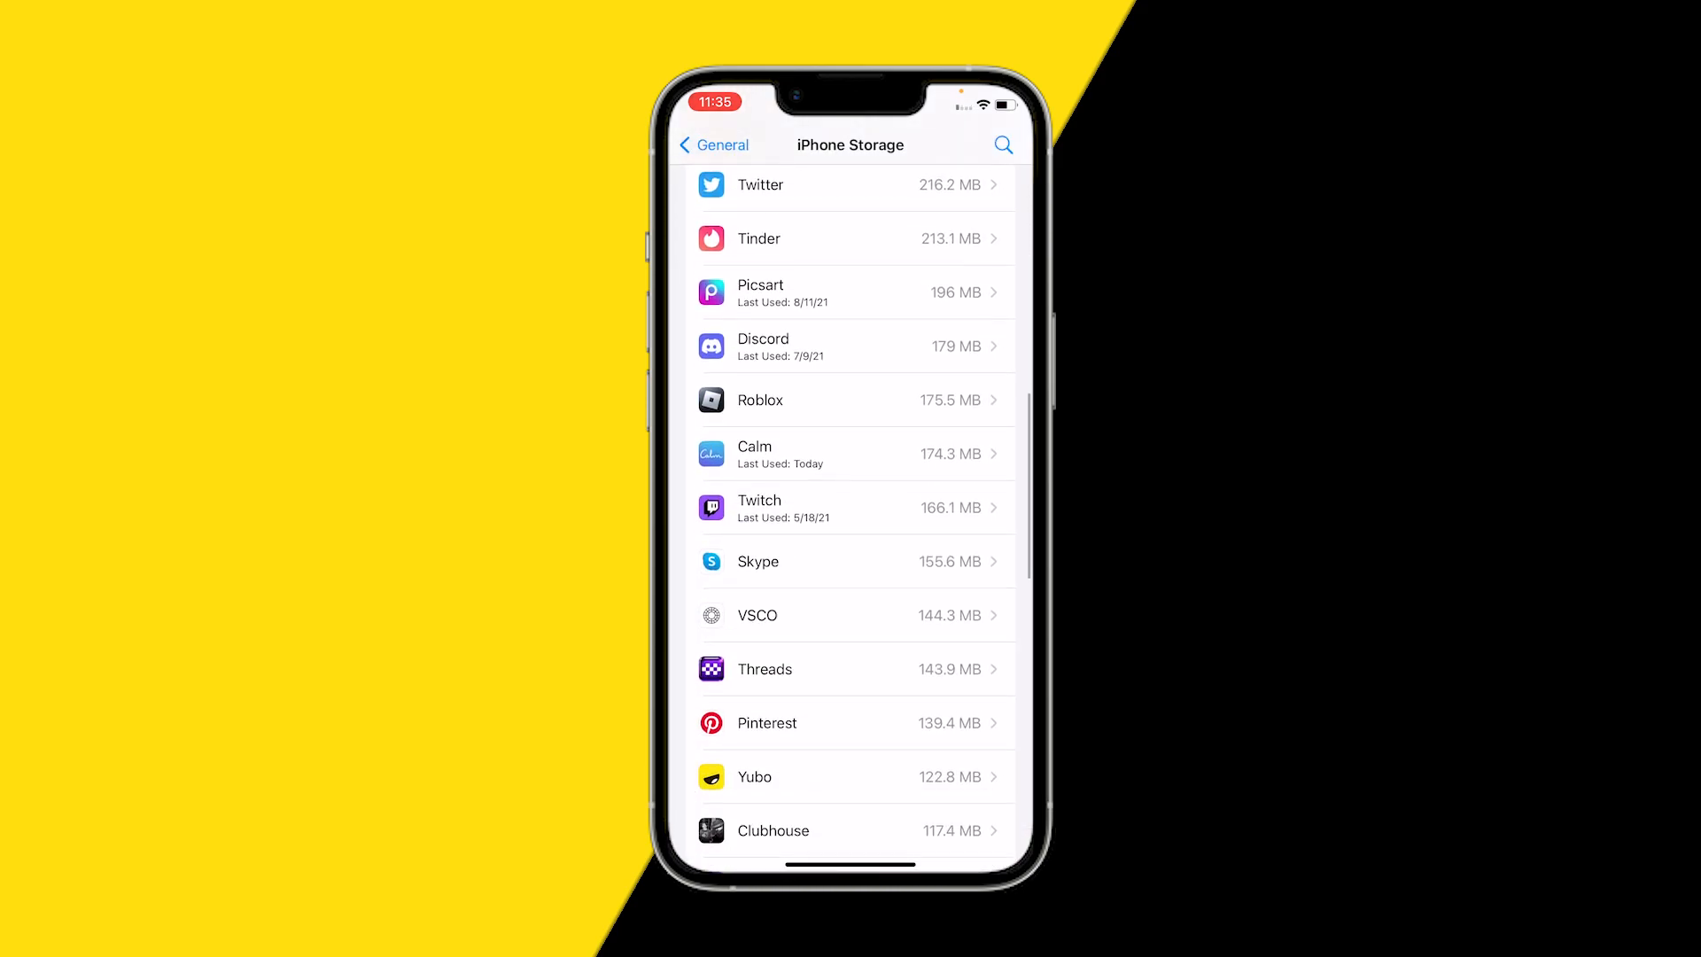
scroll("down", 3)
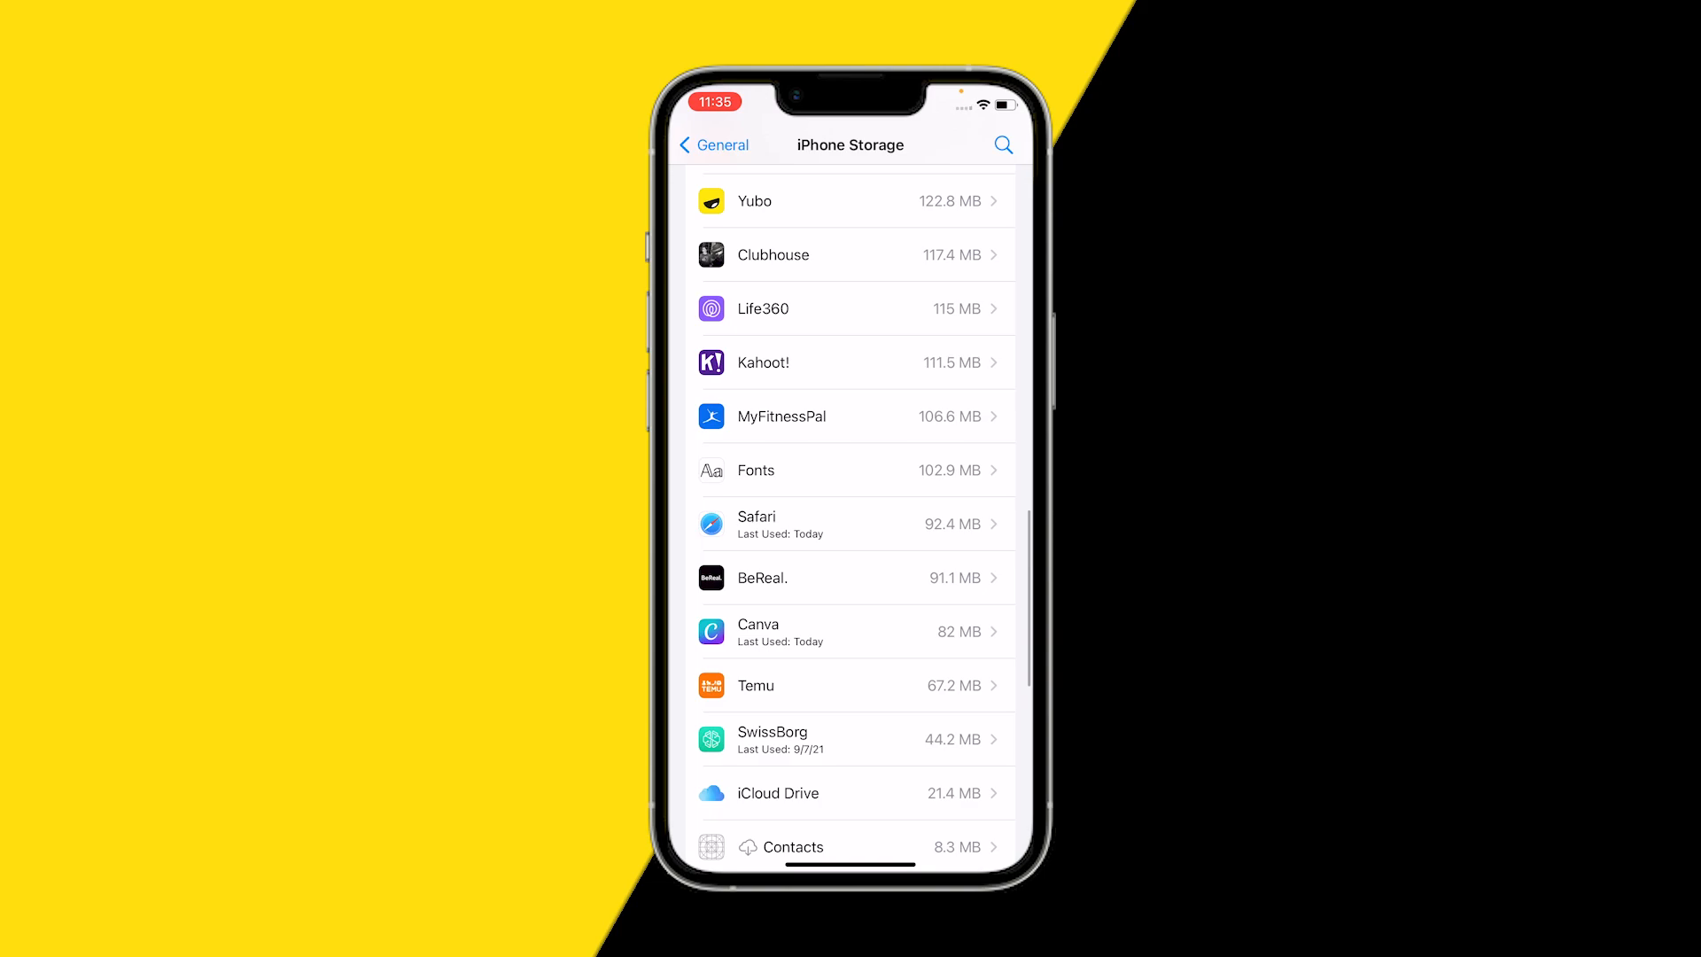
Offload Canva keeping its 5 MB of data, reinstall it, and return to the Home Screen
left_click(852, 633)
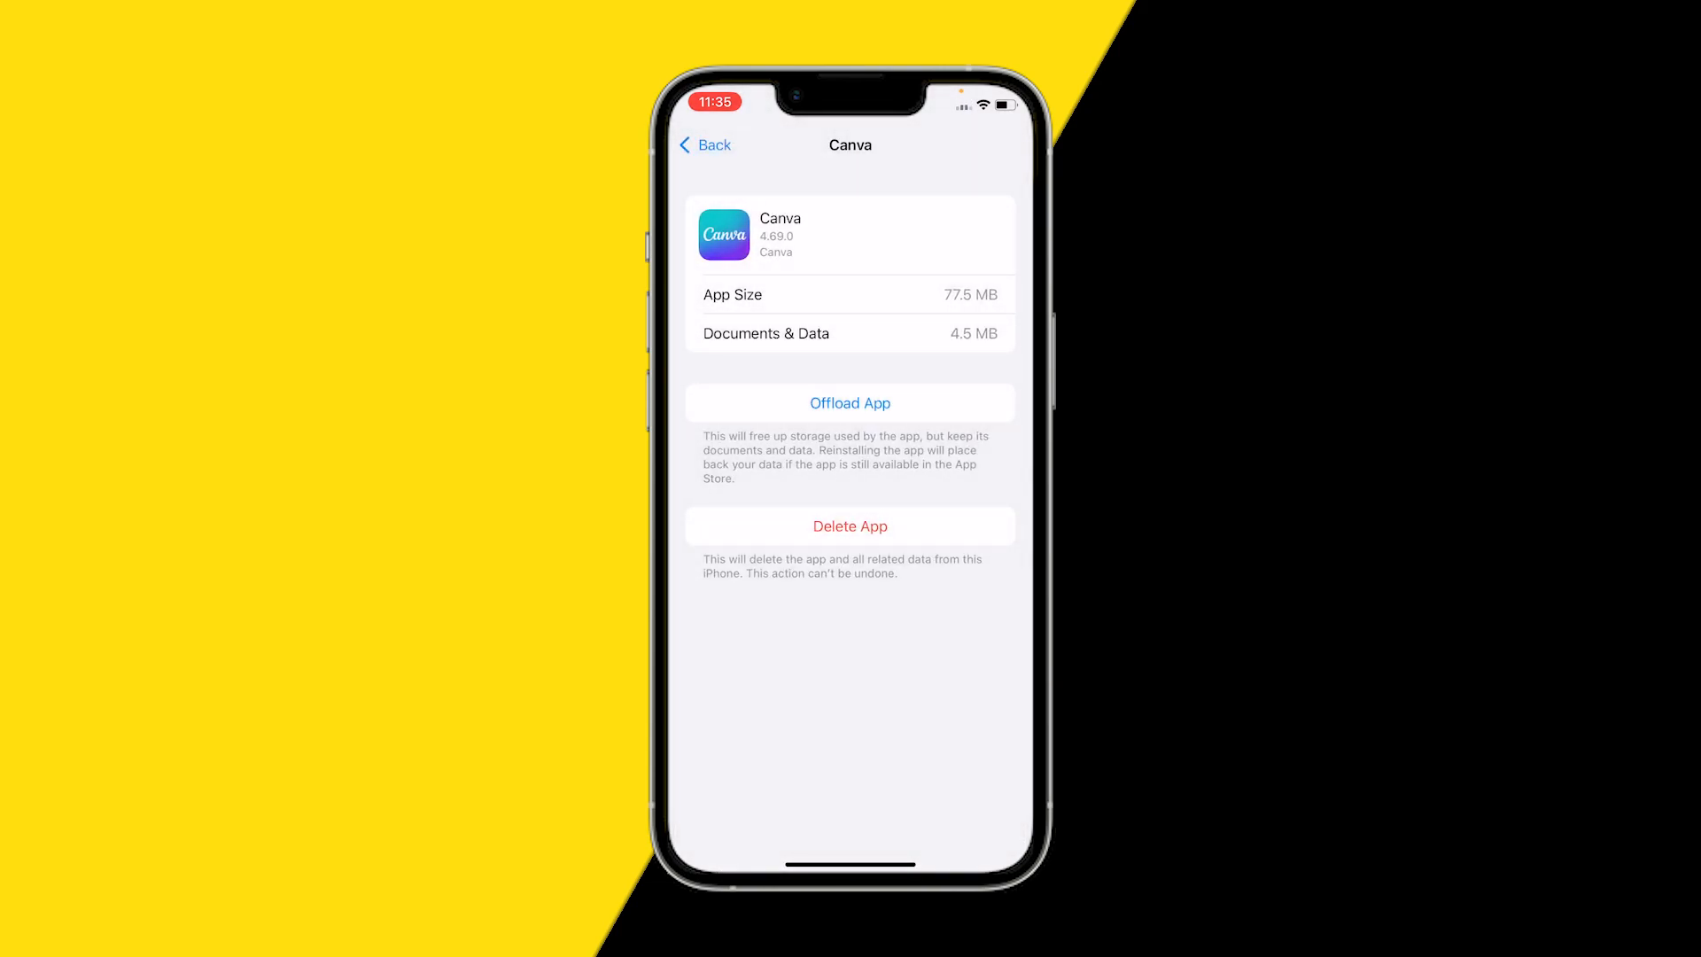
left_click(848, 402)
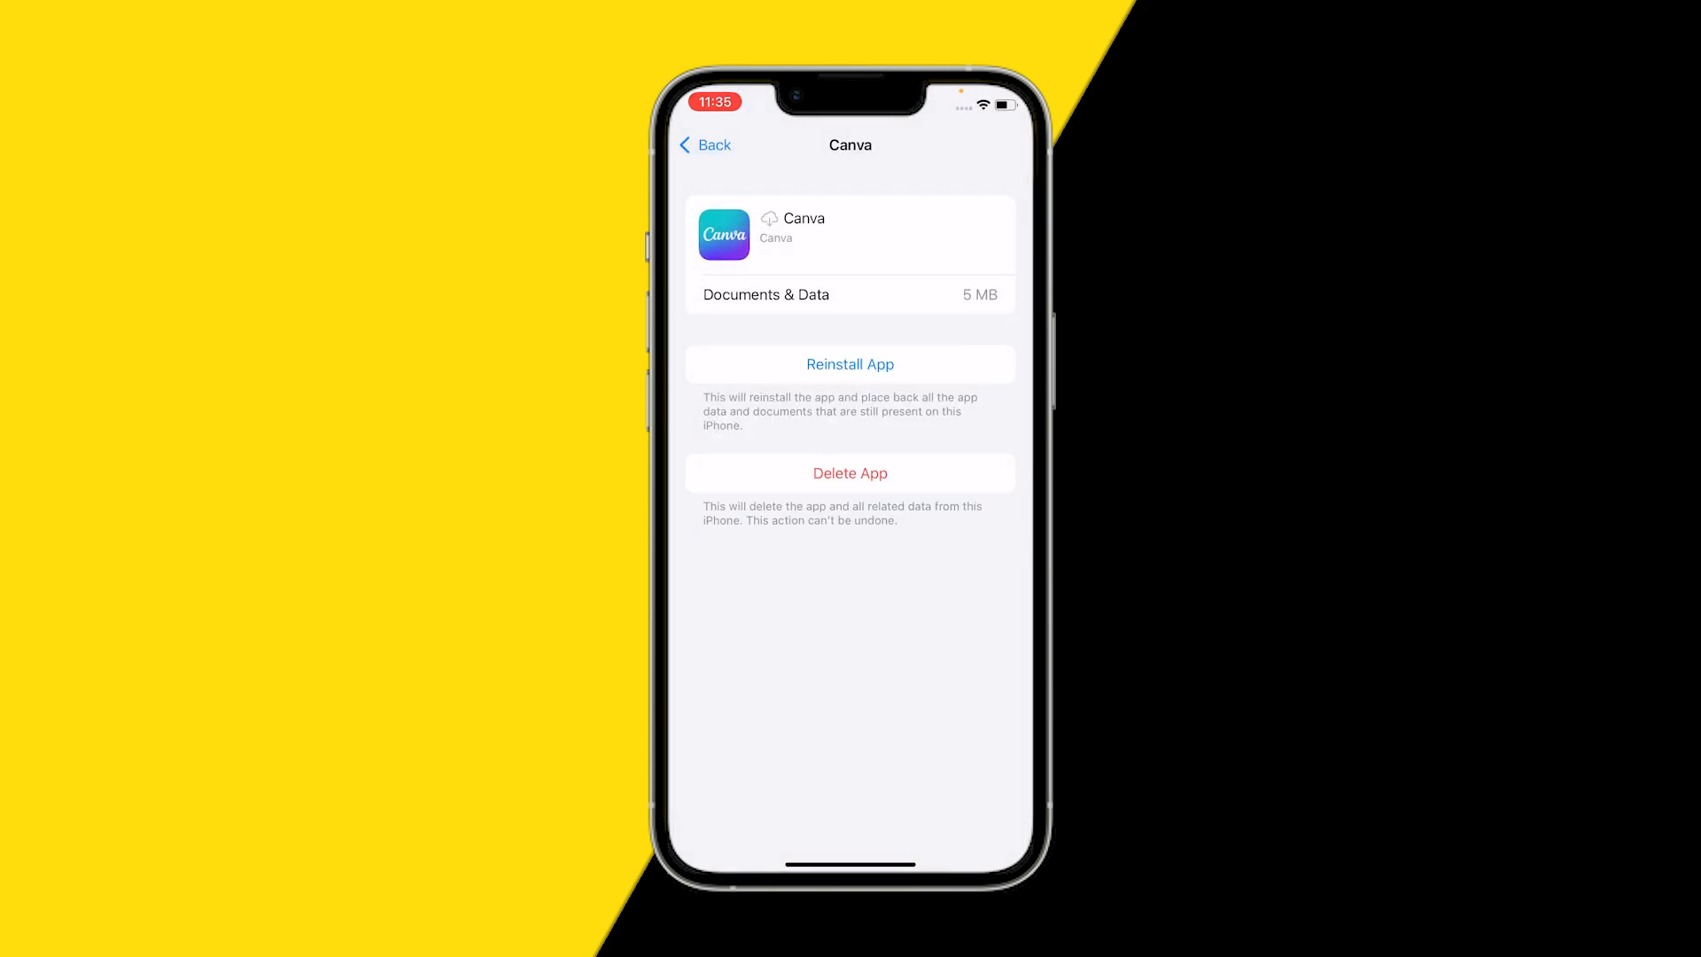
left_click(849, 363)
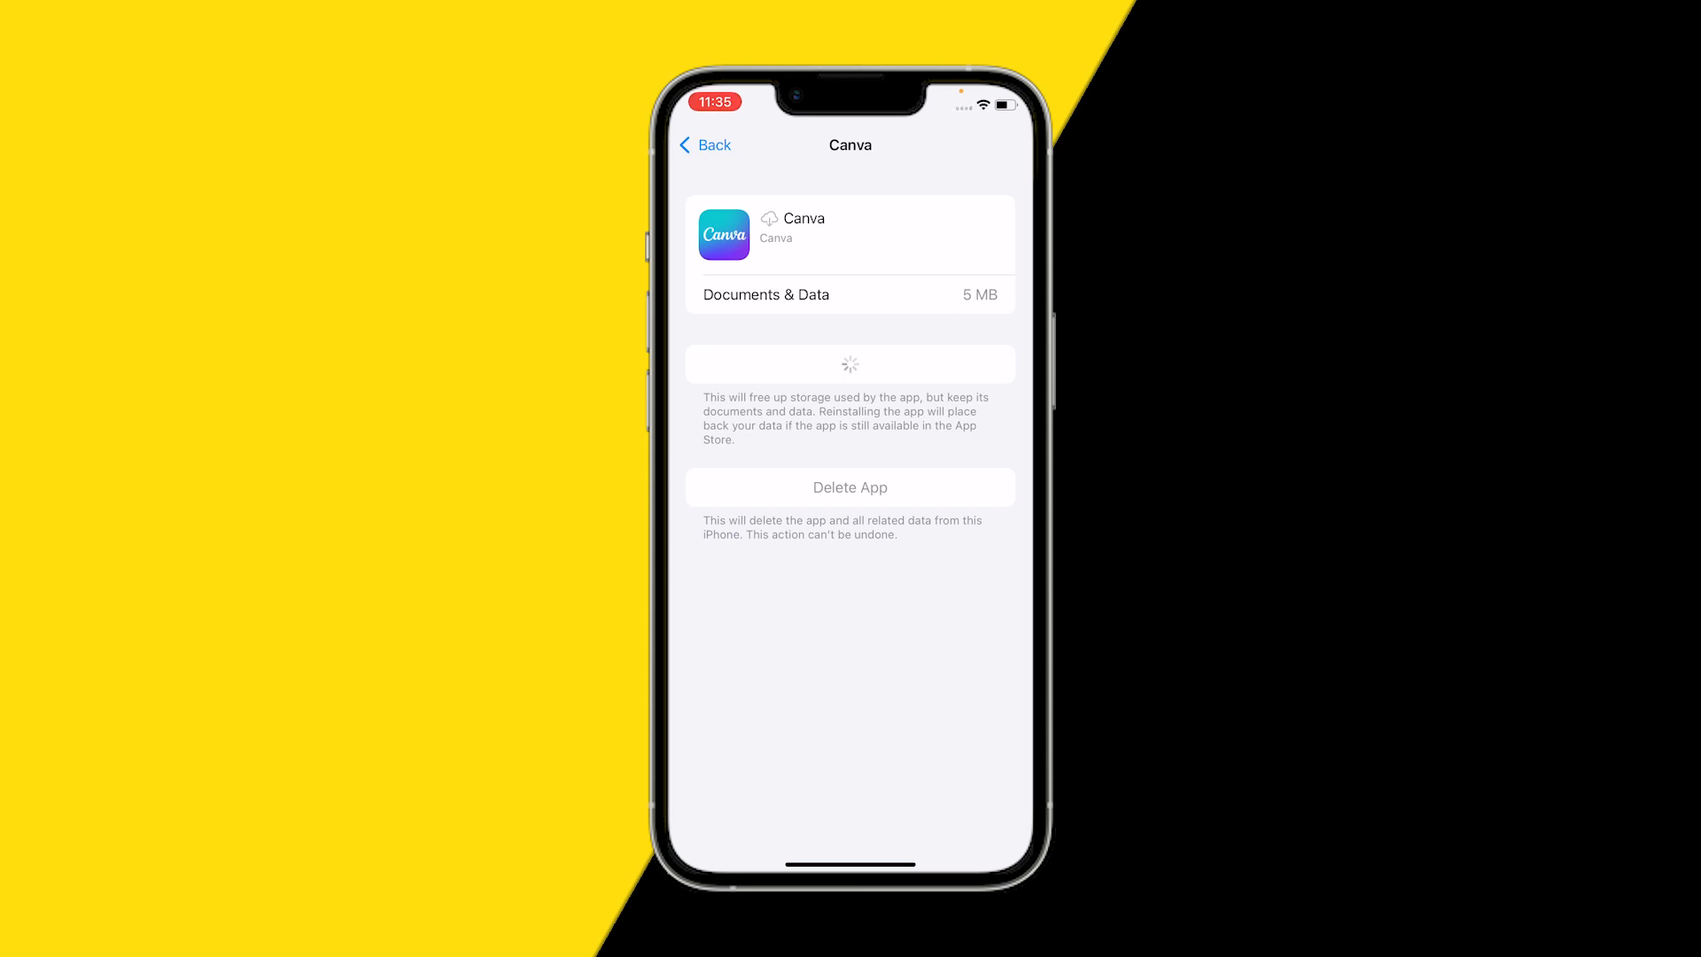
left_click(849, 363)
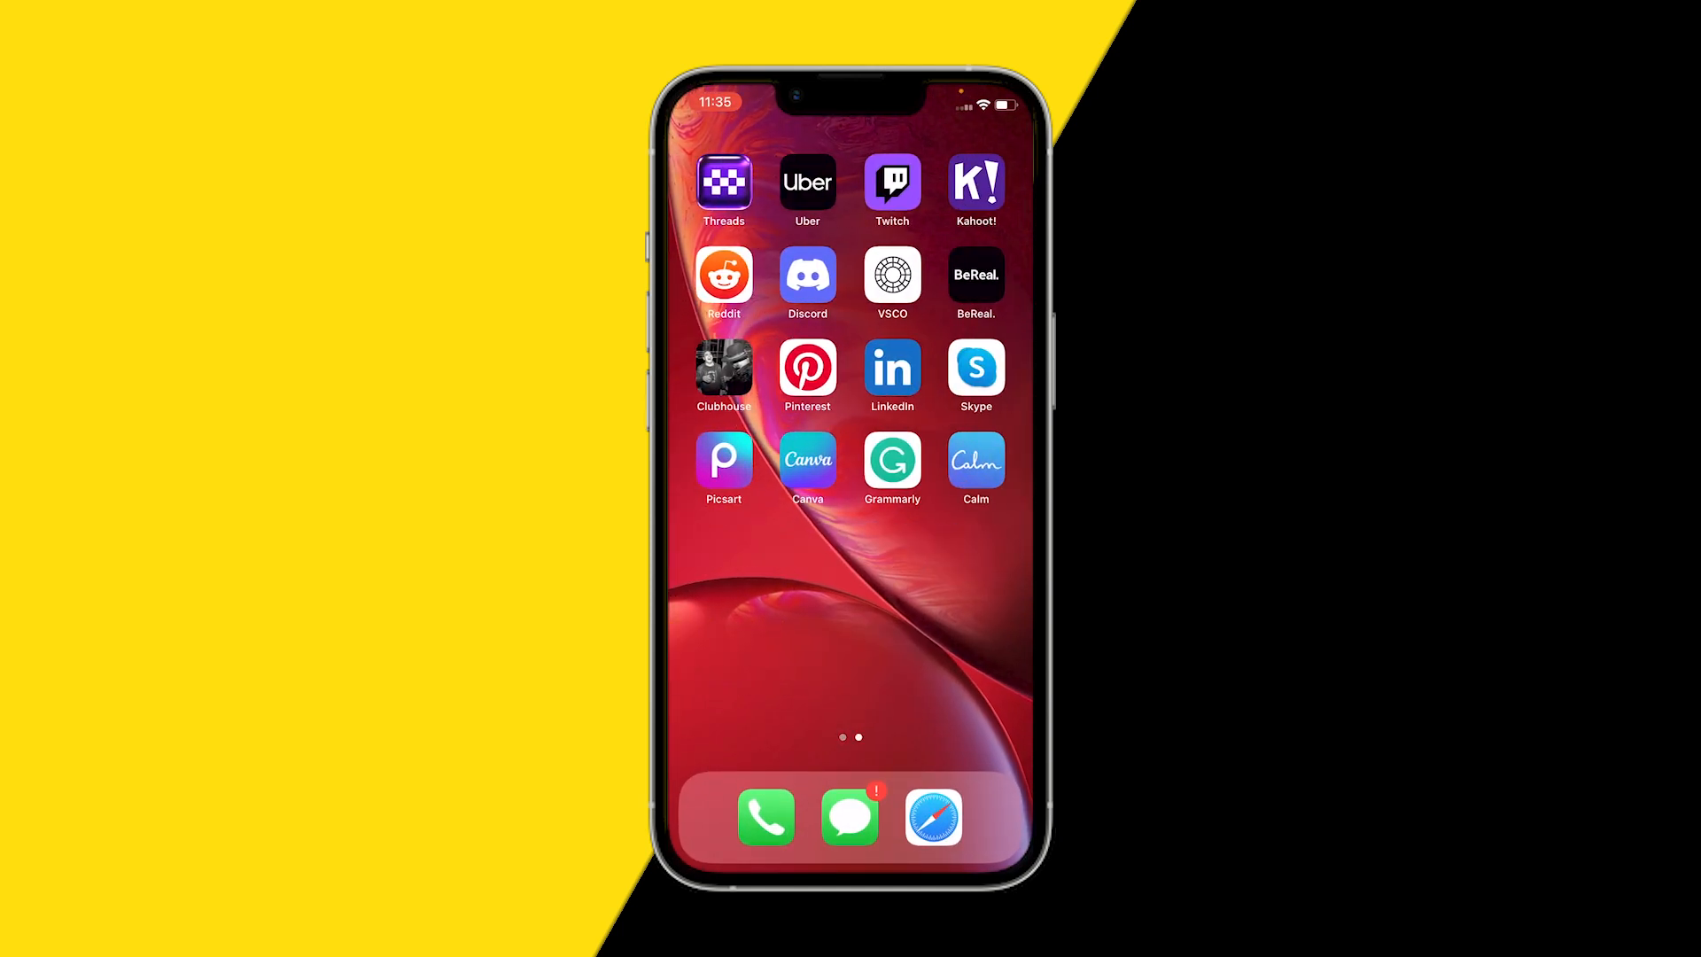
left_click(808, 461)
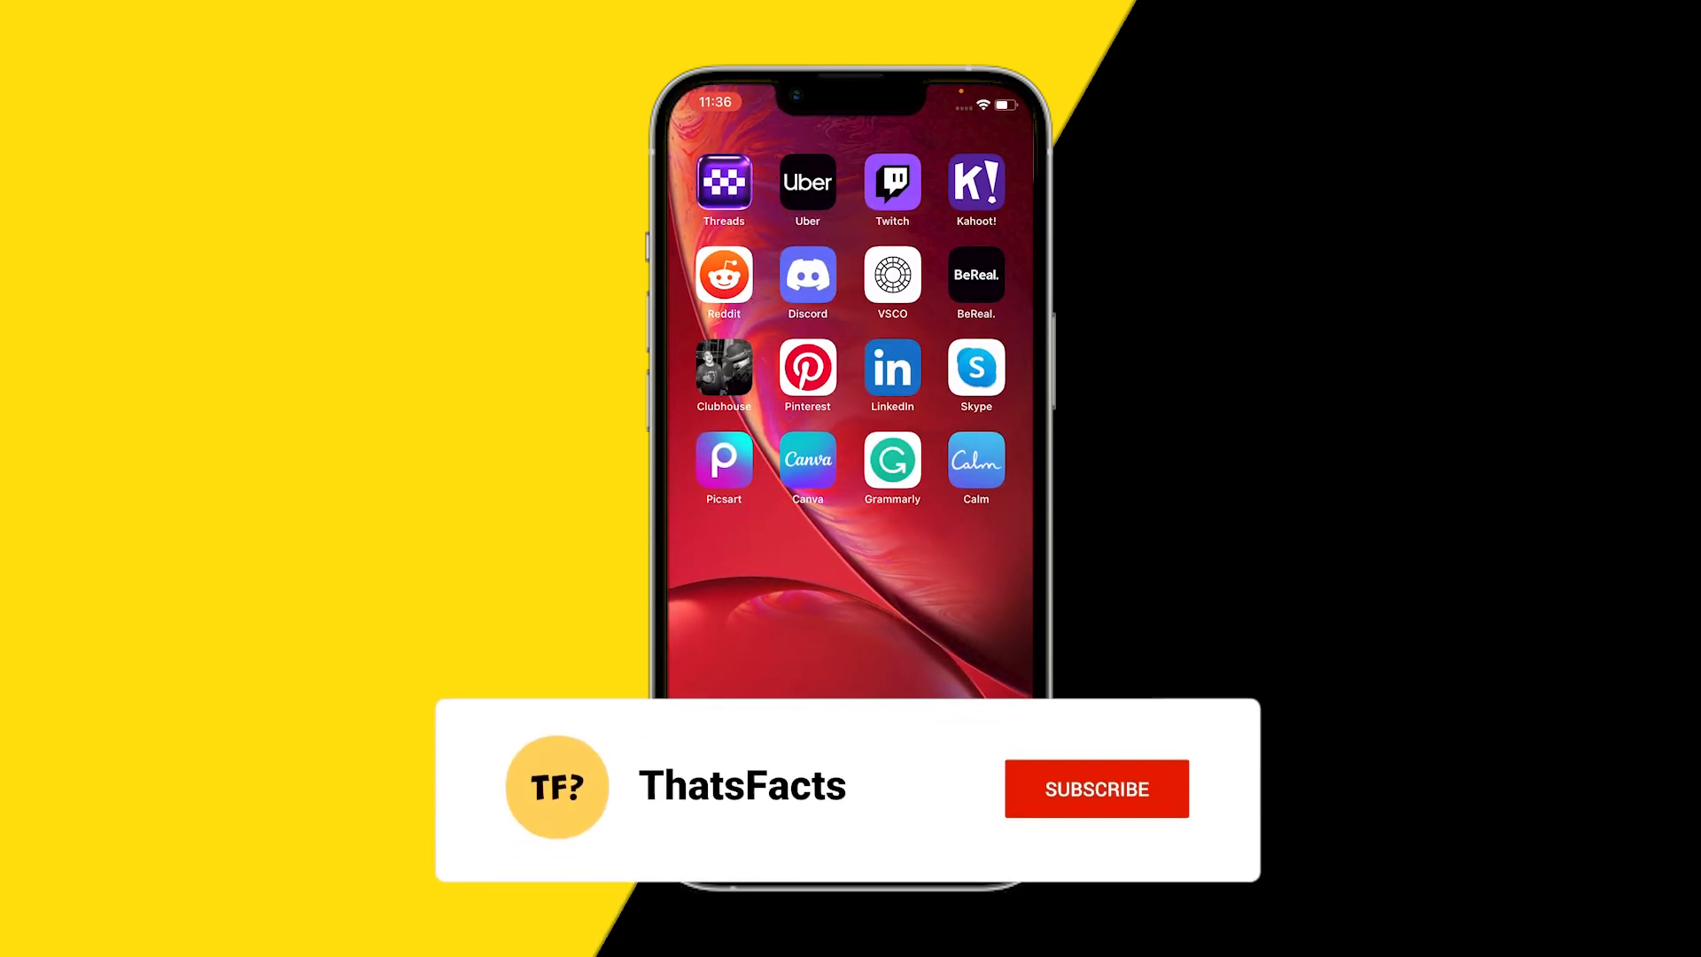
left_click(1095, 787)
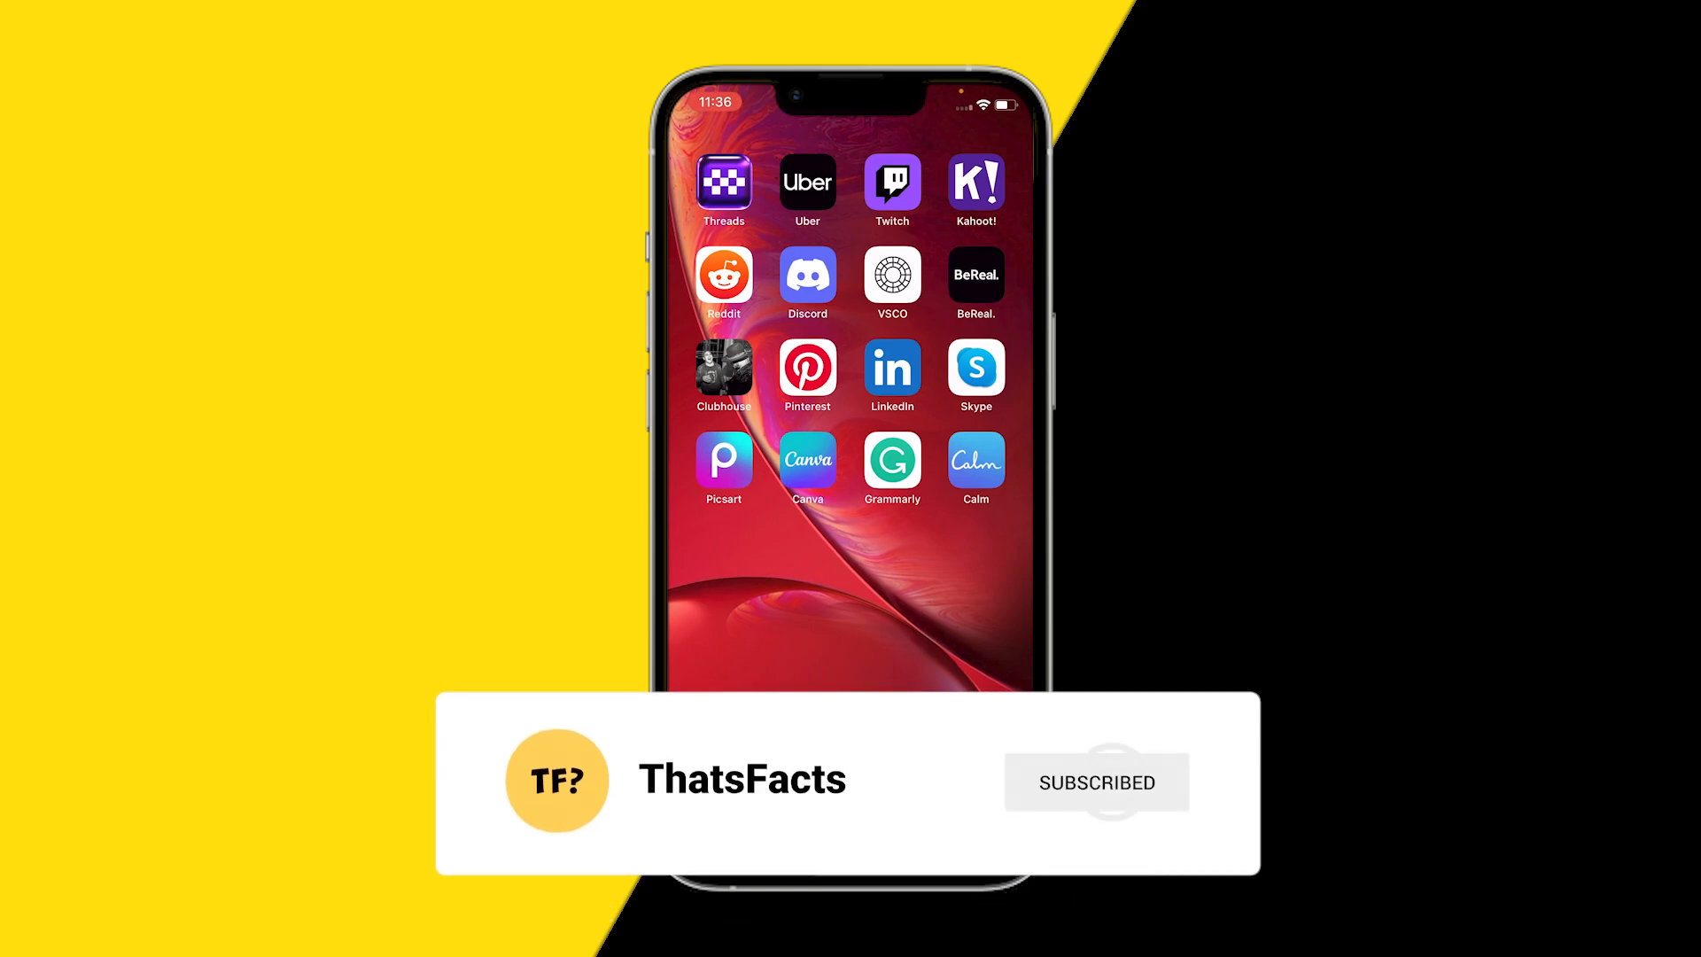